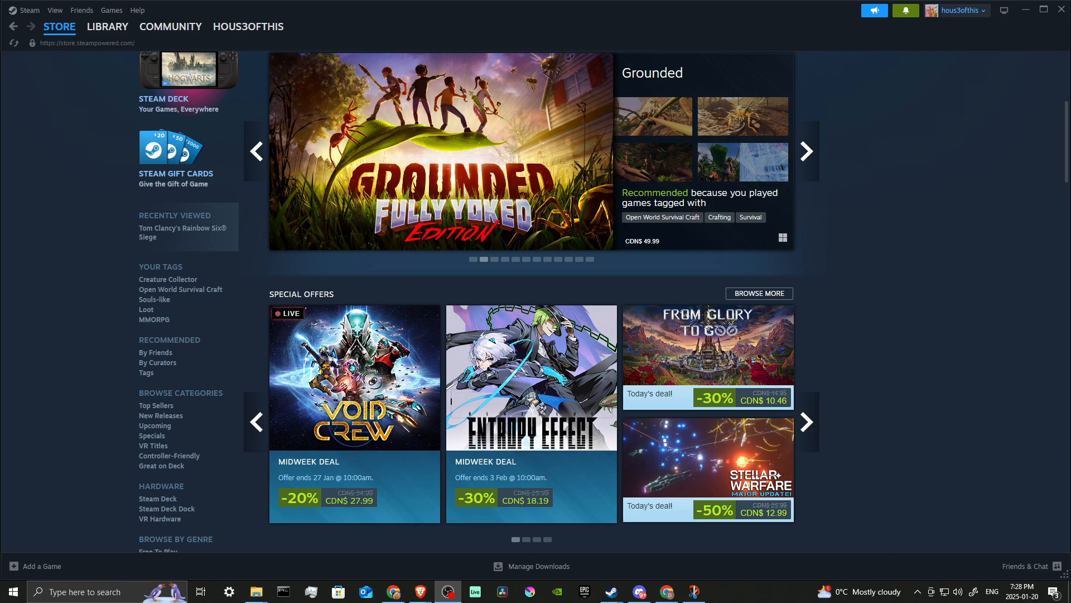
Show the Library and bring up the right-click Manage options for a game in Favorites.
left_click(806, 151)
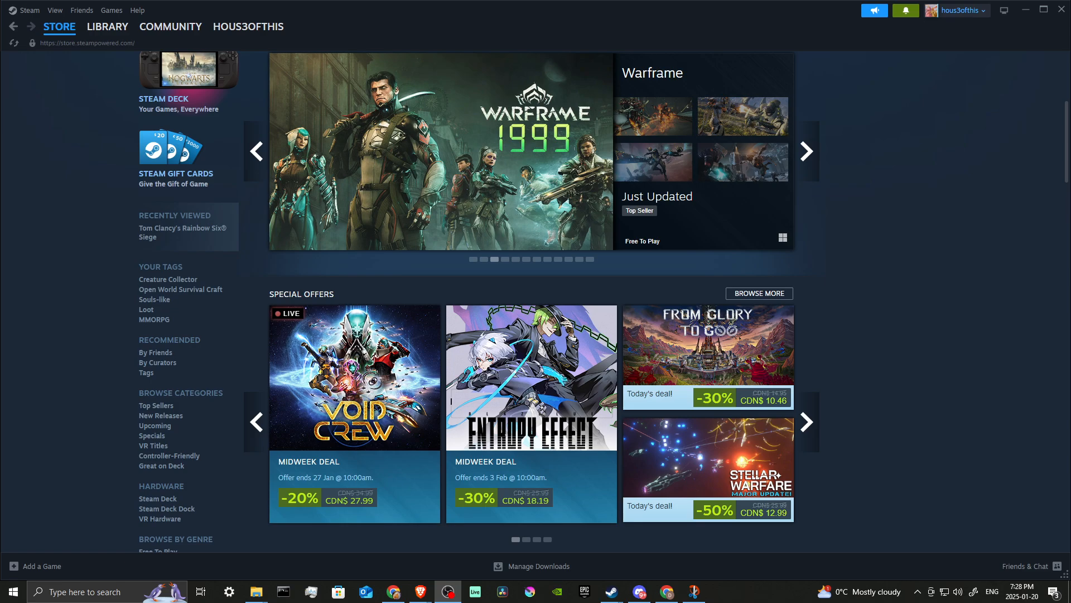
mouse_move(804, 297)
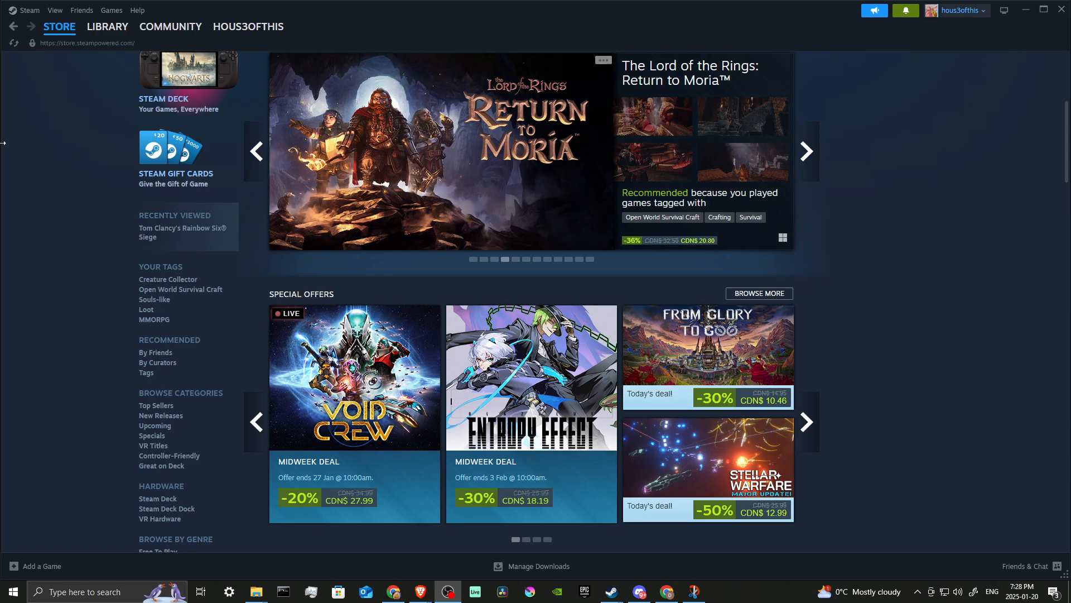
left_click(107, 27)
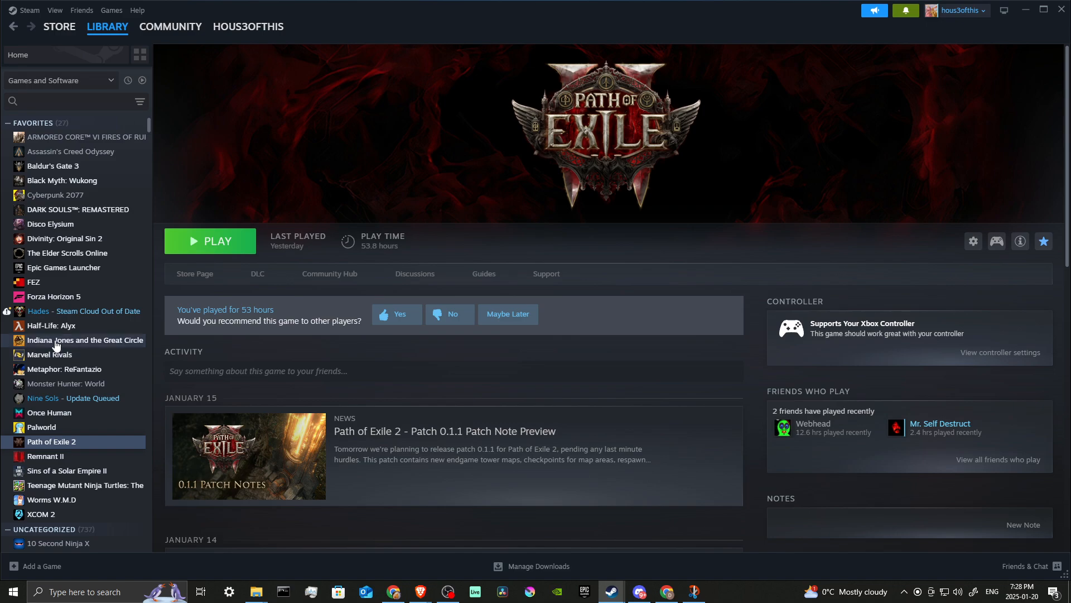
right_click(85, 339)
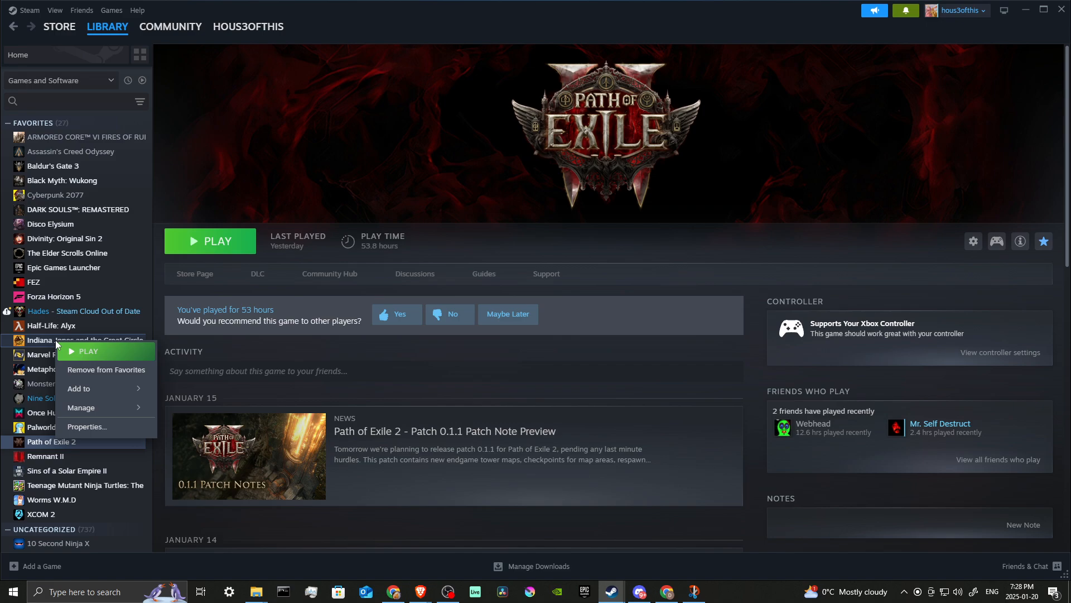
mouse_move(96, 369)
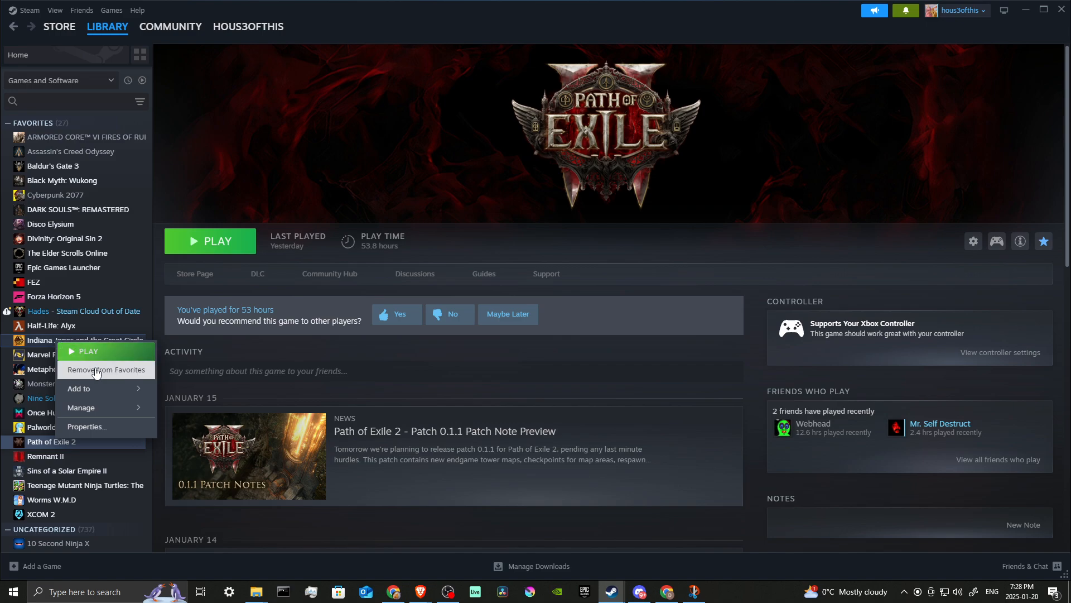
mouse_move(80, 408)
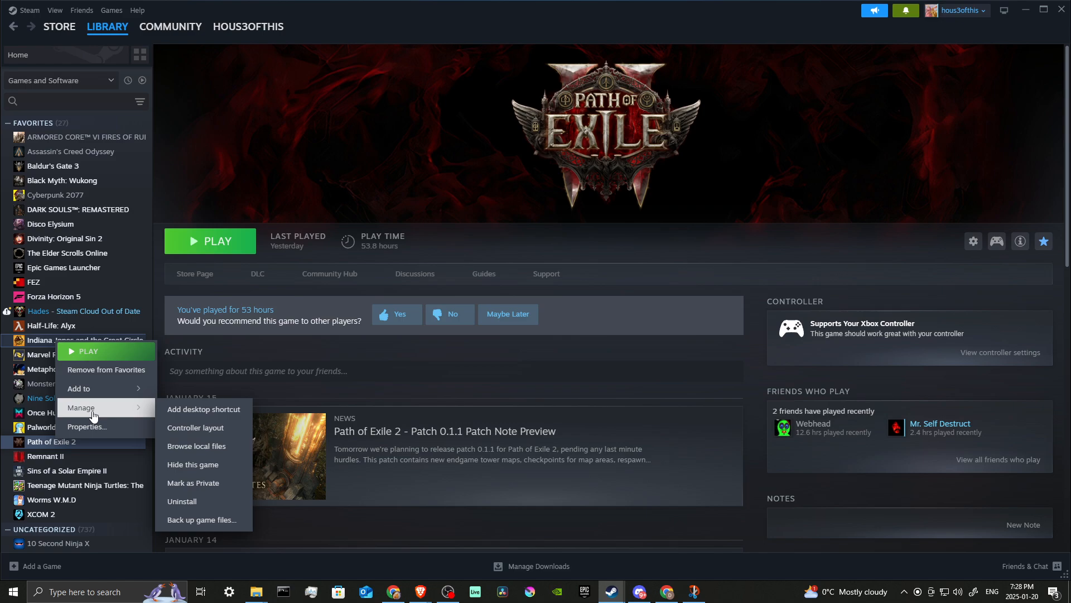
mouse_move(115, 410)
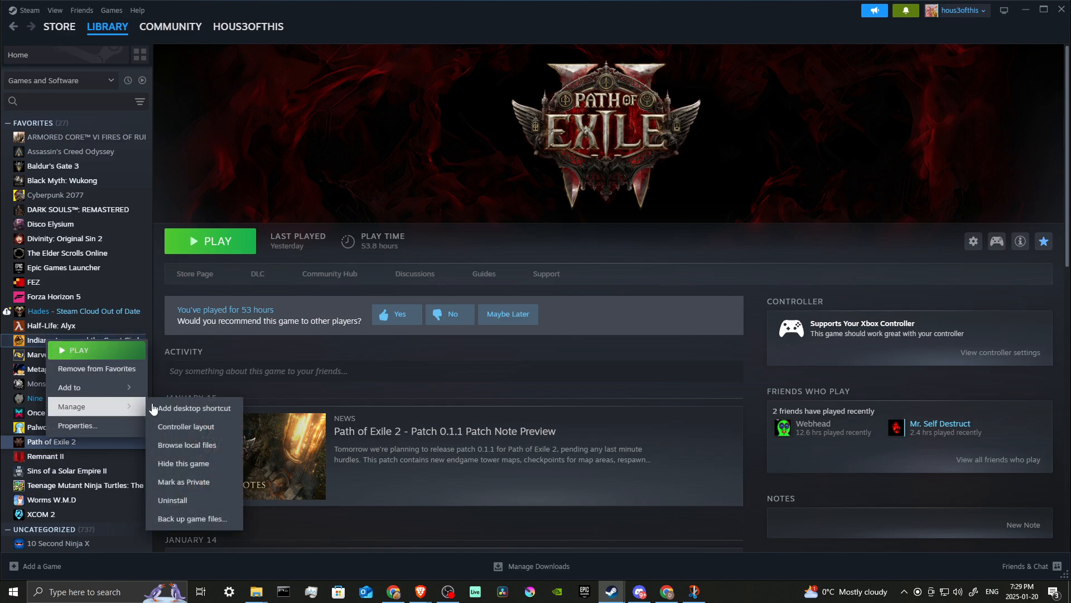
mouse_move(194, 408)
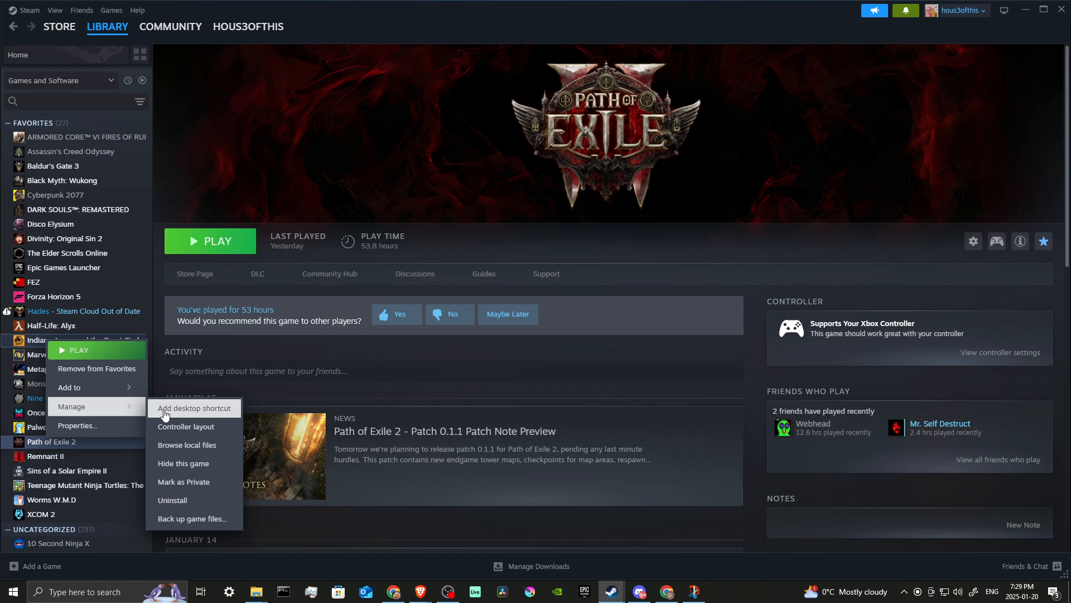
mouse_move(170, 409)
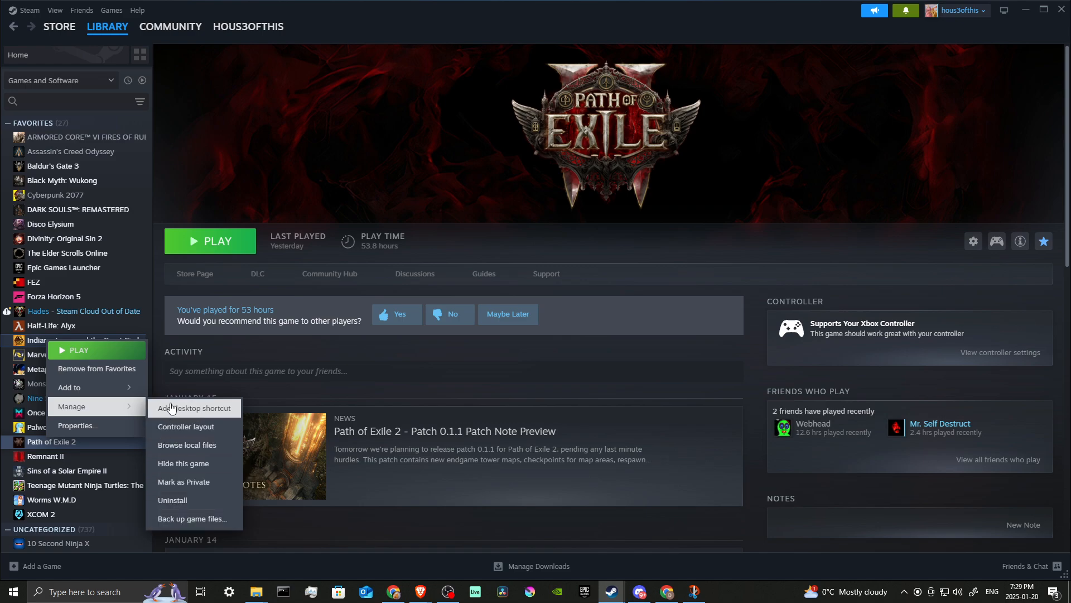
mouse_move(187, 425)
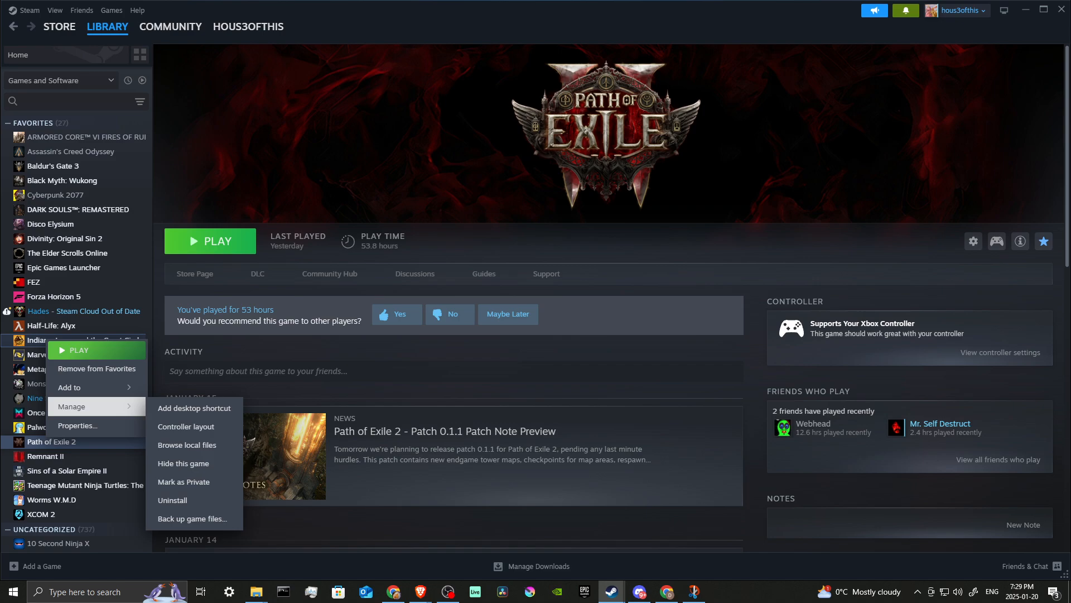
mouse_move(482, 430)
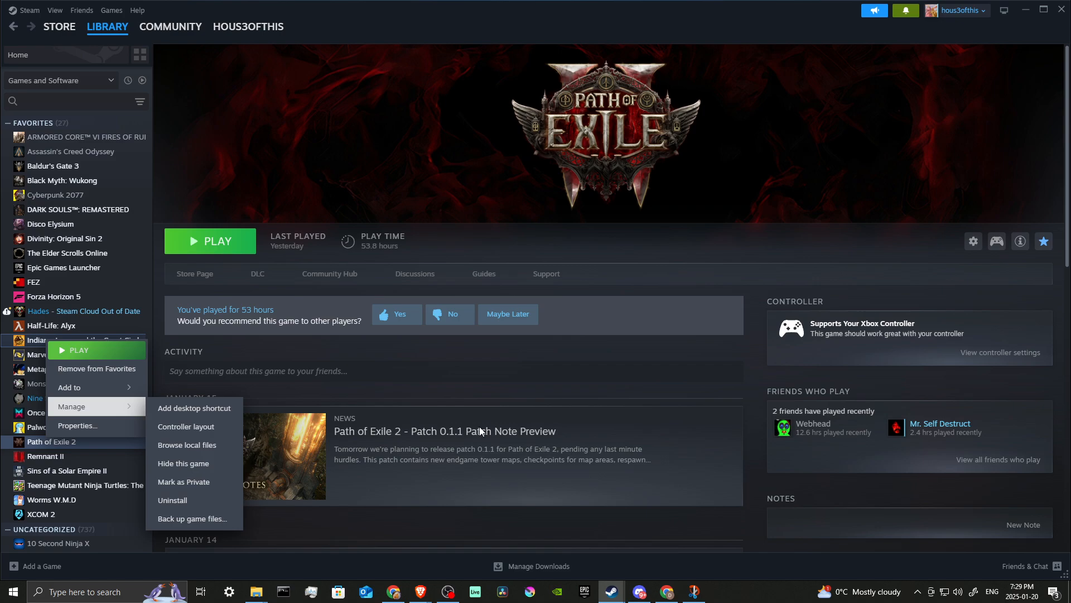
mouse_move(474, 465)
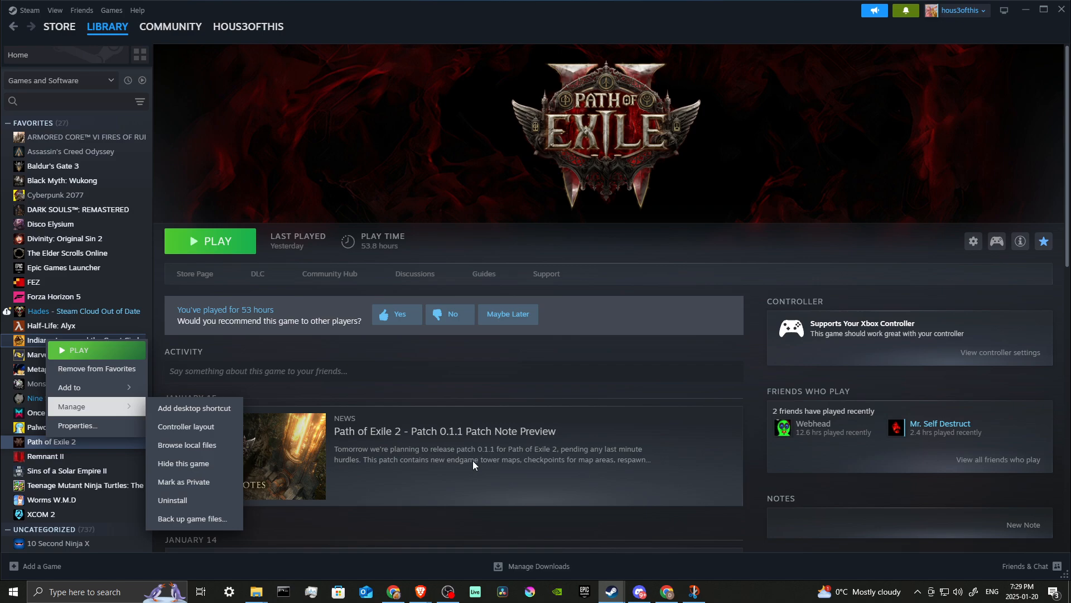
mouse_move(429, 456)
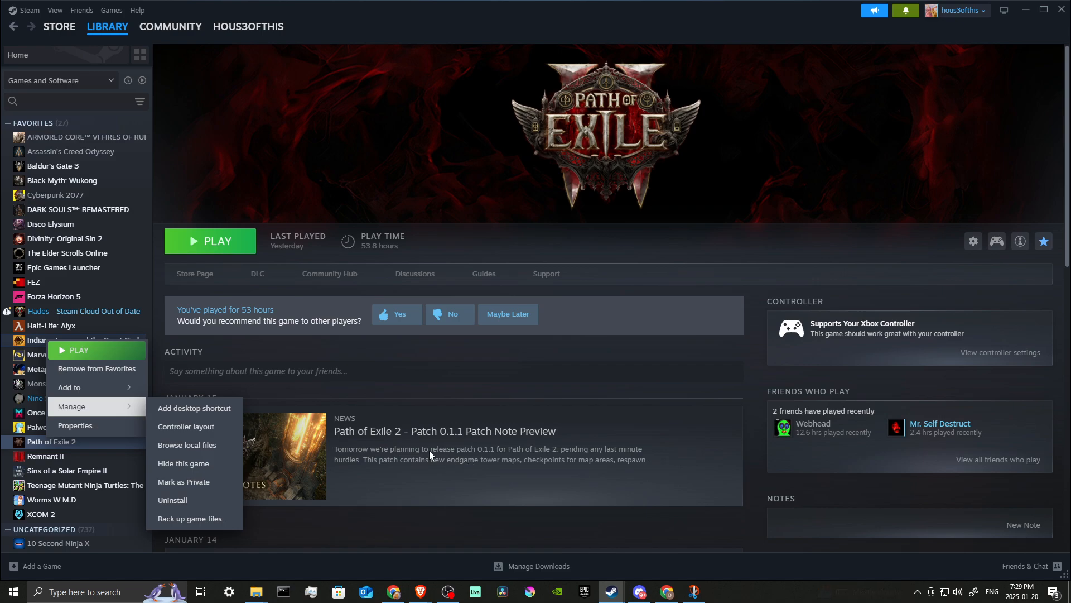
mouse_move(366, 412)
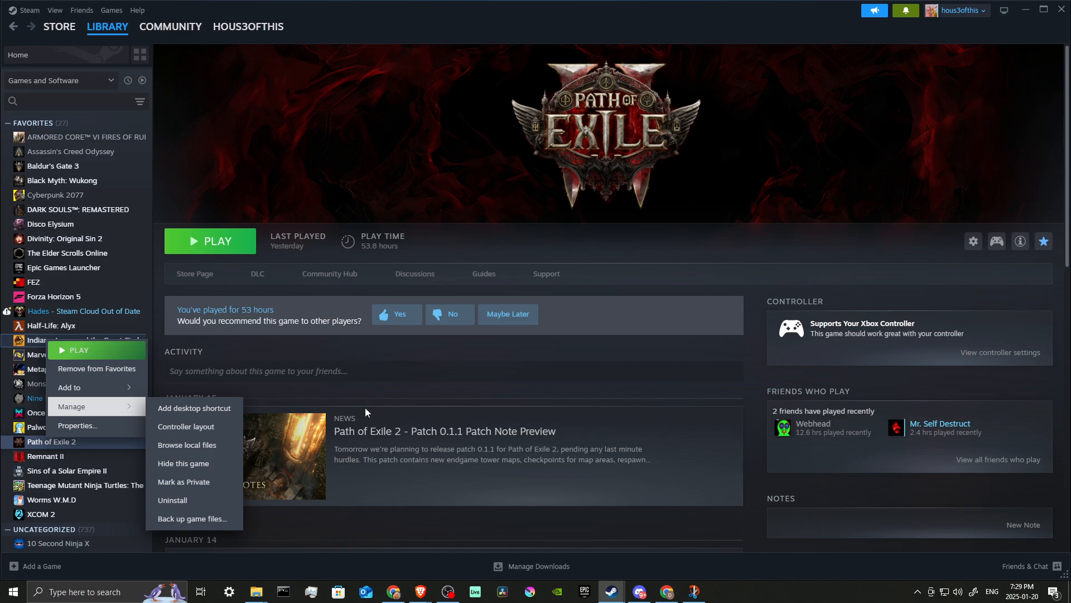
mouse_move(50, 288)
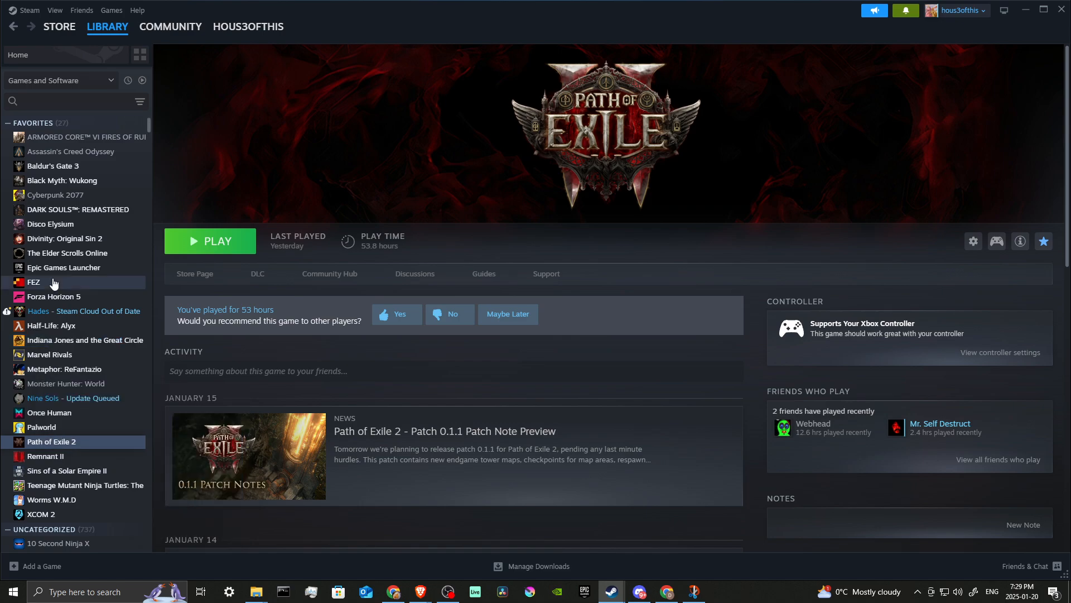
mouse_move(54, 283)
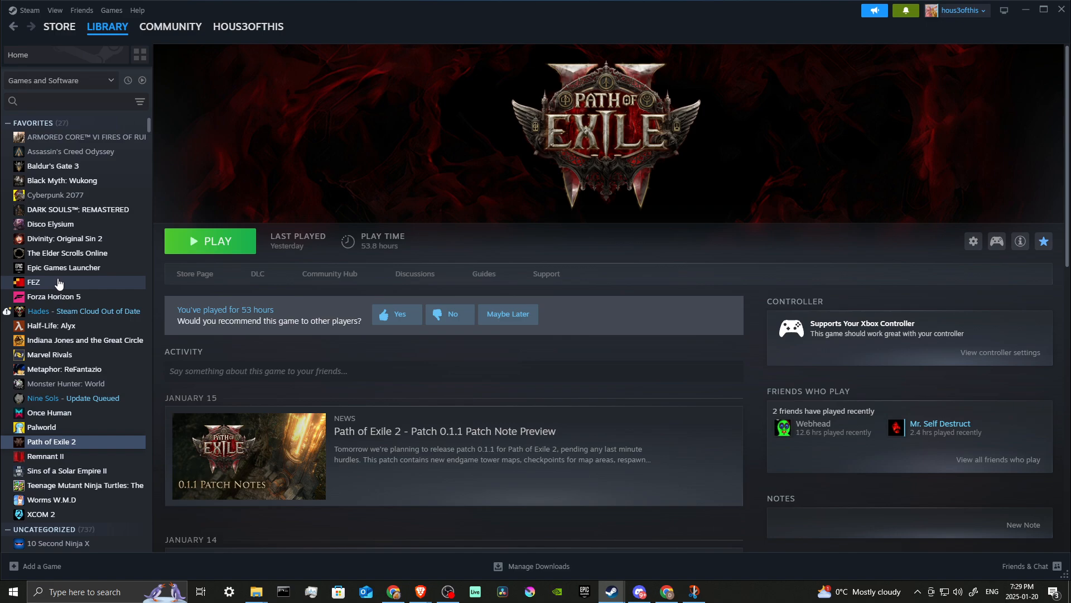